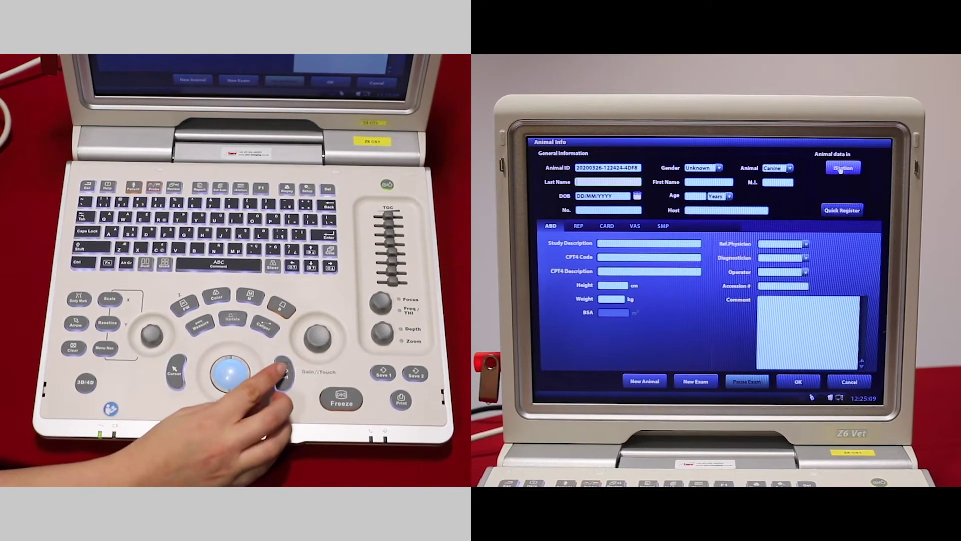
# Leave Animal Info and bring up the iStation list of stored exams
pyautogui.click(842, 167)
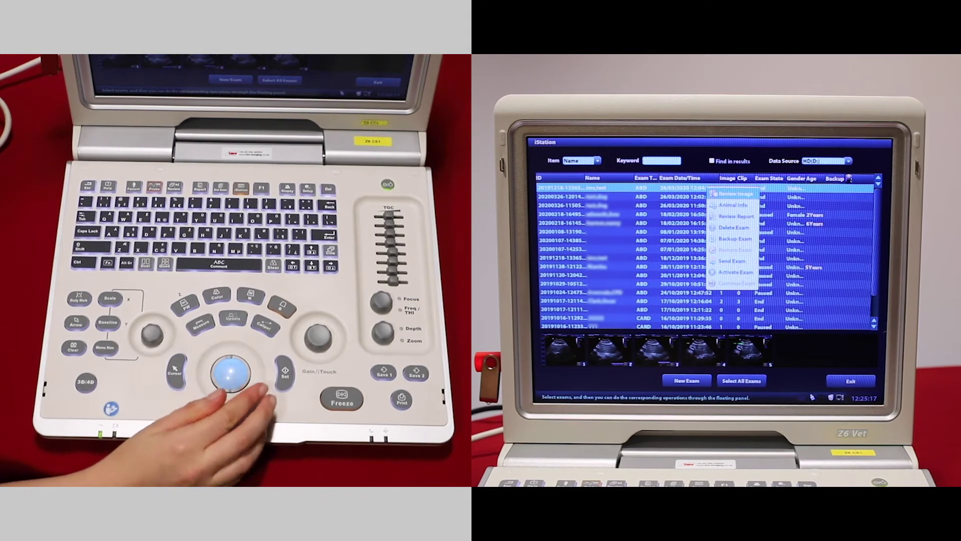
pyautogui.click(736, 194)
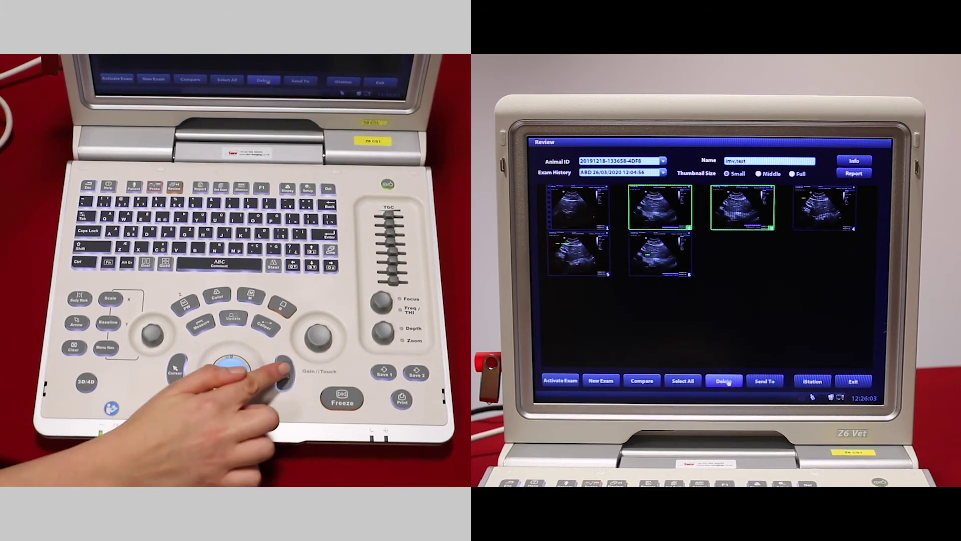
# Delete the two selected ultrasound images and confirm, leaving four thumbnails
pyautogui.click(724, 380)
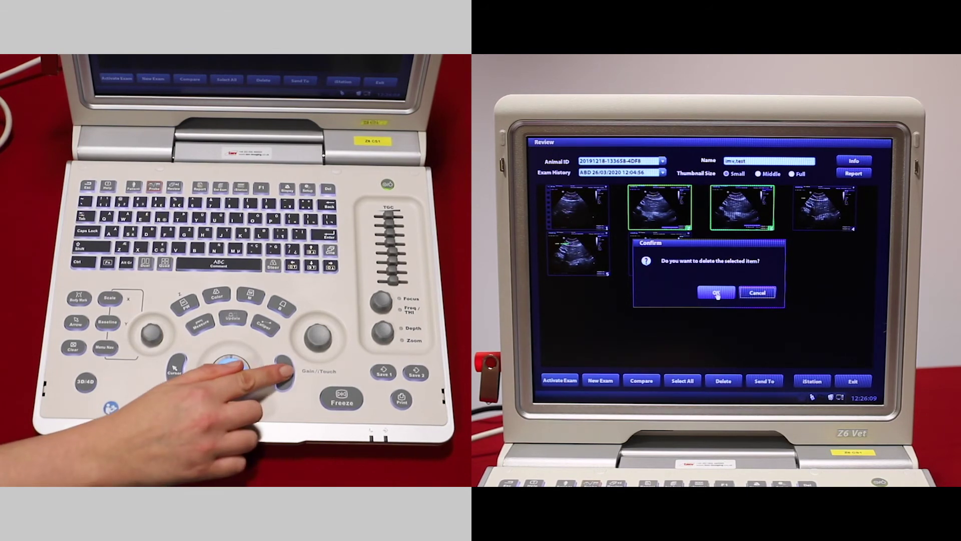
pyautogui.click(715, 292)
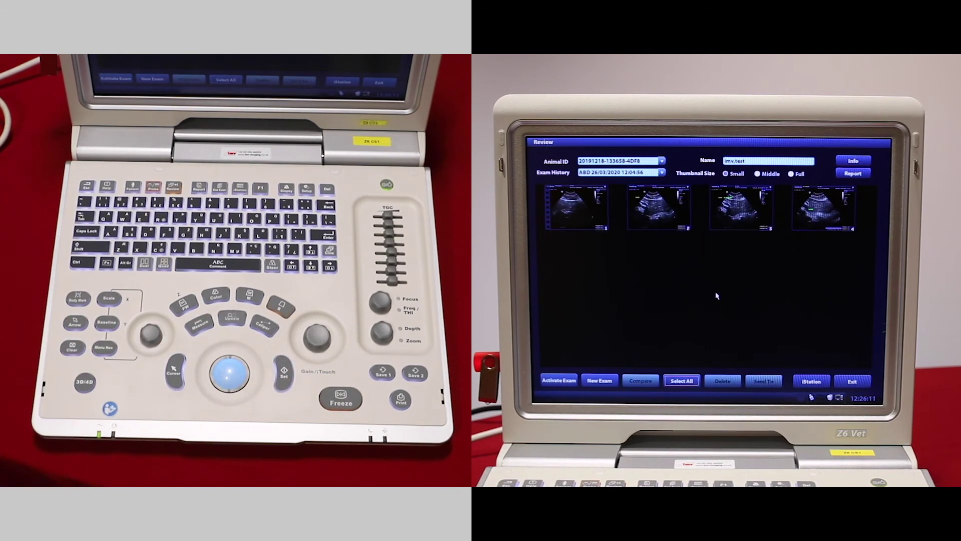